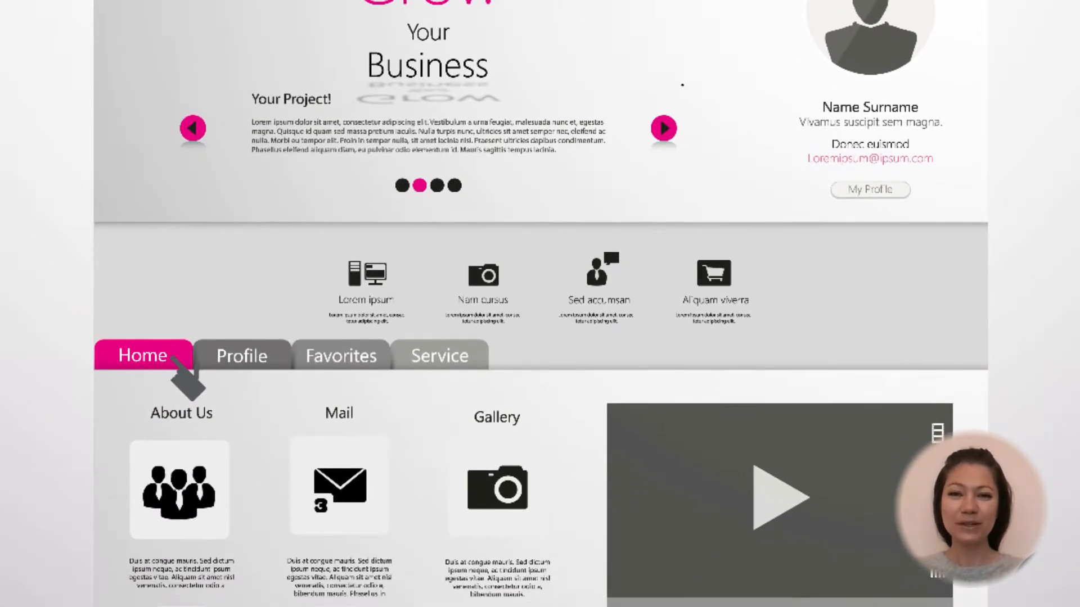
Browse the post's builder elements, then move to the Militsa playlist's Protonmail review clip.
scroll(down, 3)
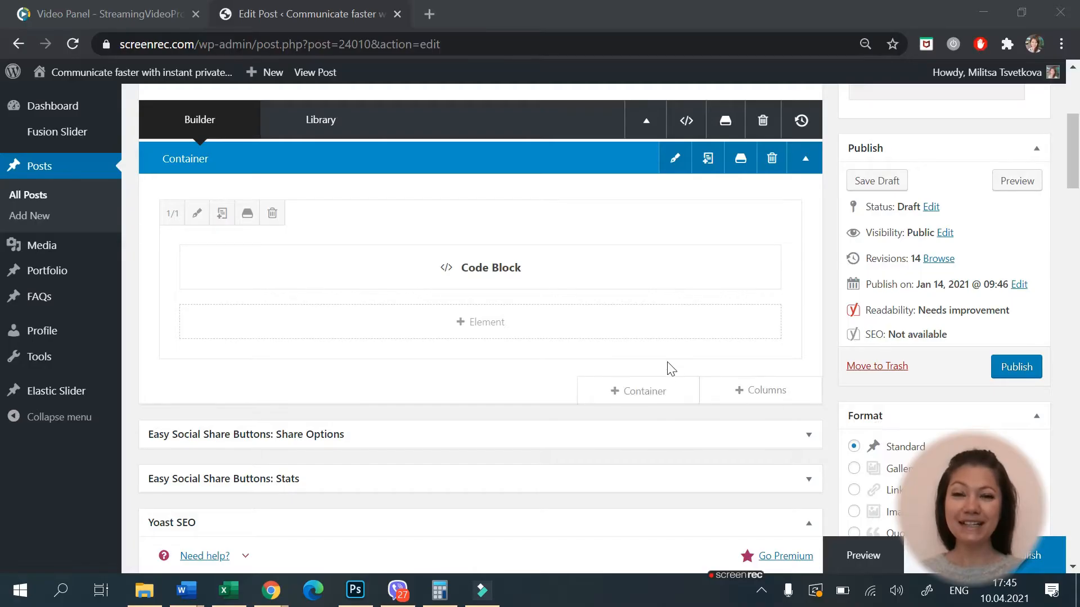
click(480, 321)
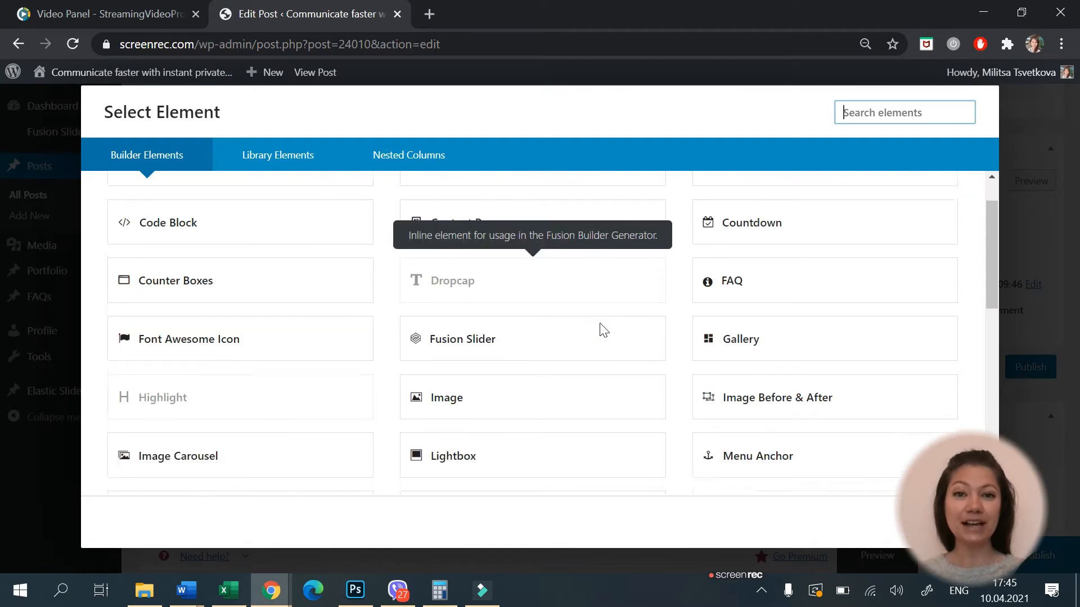
scroll(down, 3)
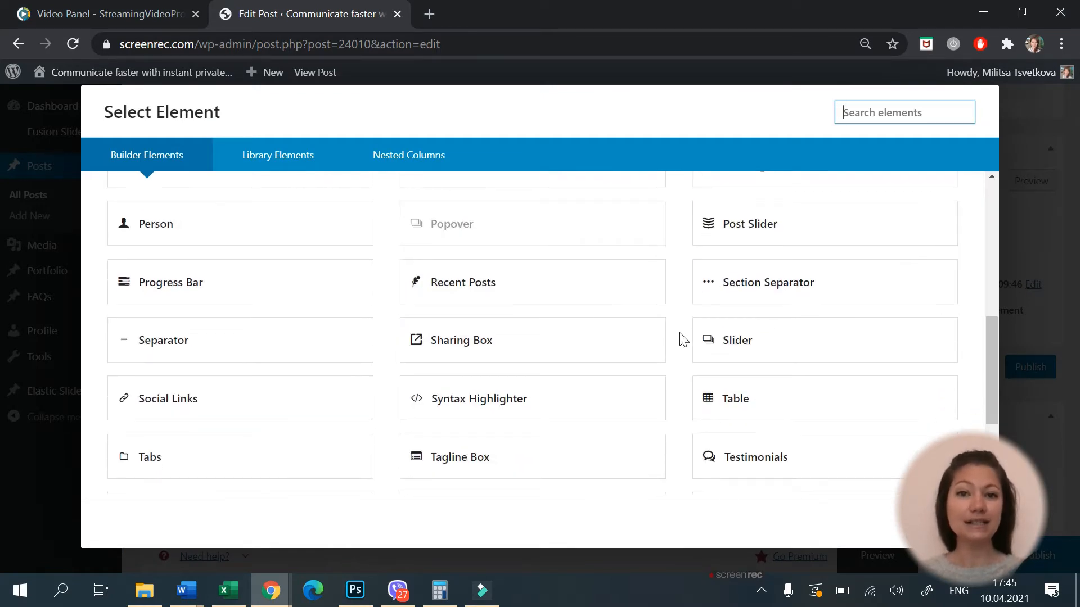
scroll(up, 3)
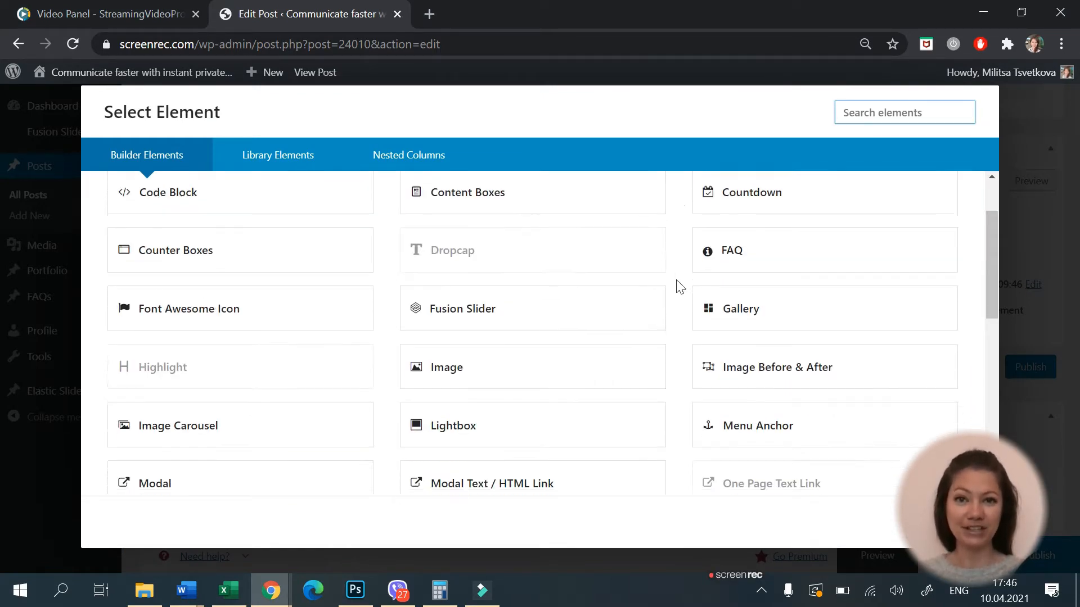
scroll(down, 3)
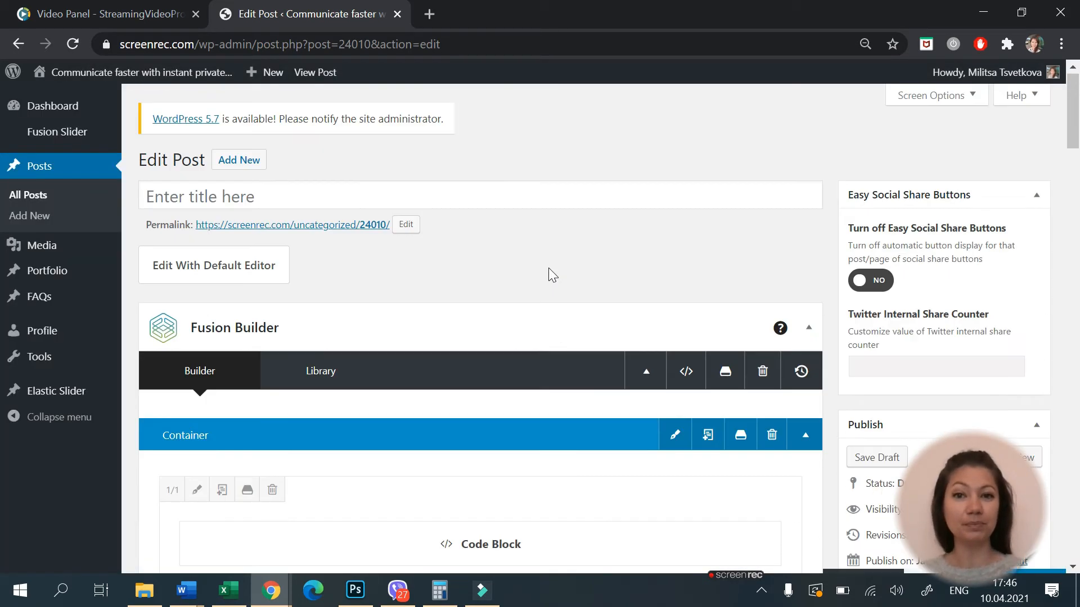
mouse_move(356, 310)
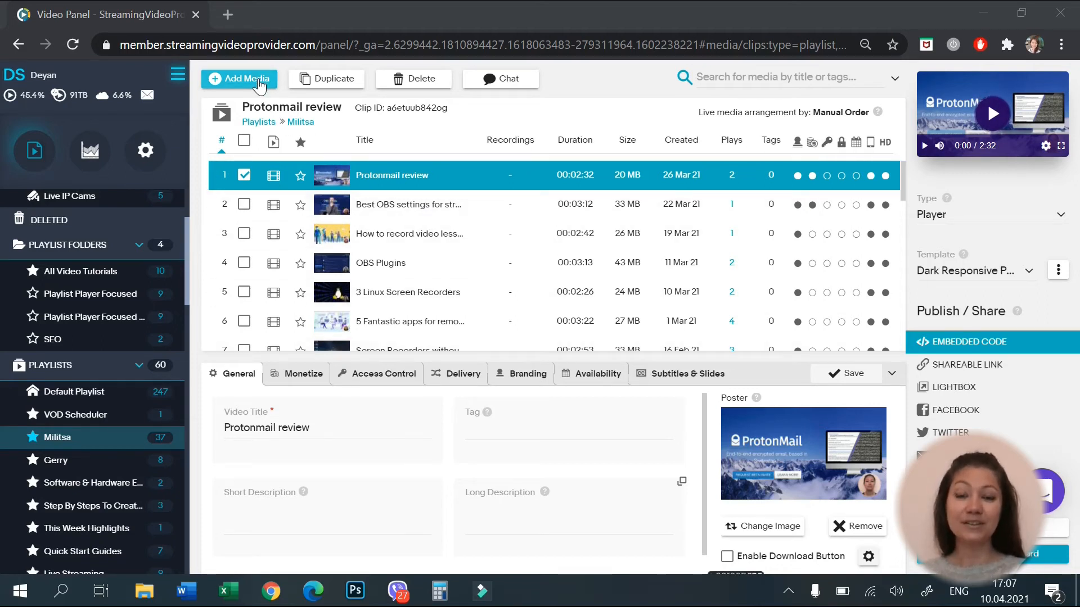
Select Protonmail review.mp4 through Add Media and upload it into the Militsa playlist.
click(239, 79)
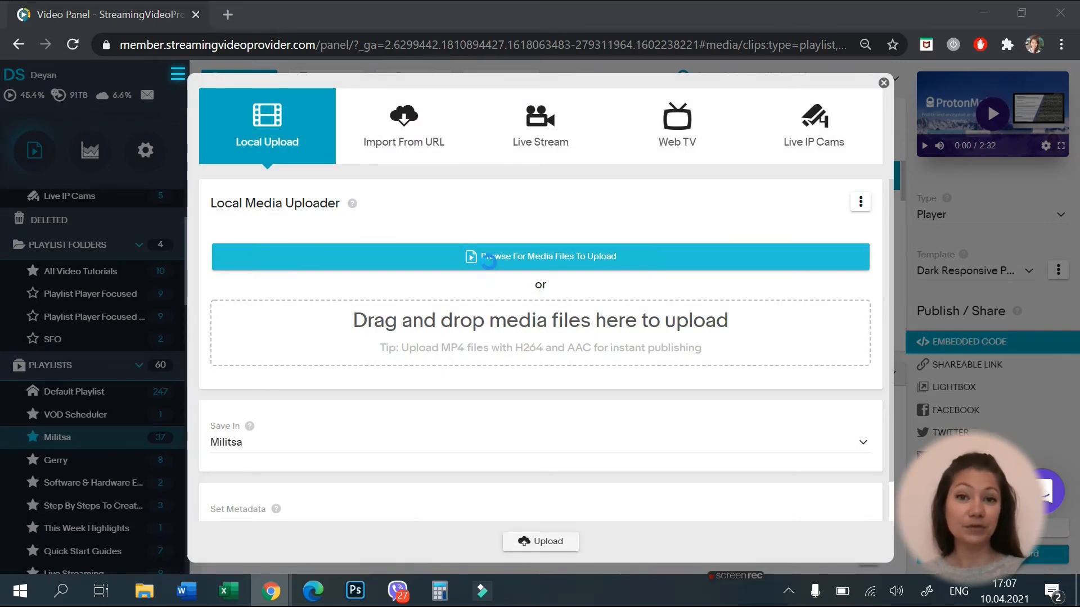
click(539, 257)
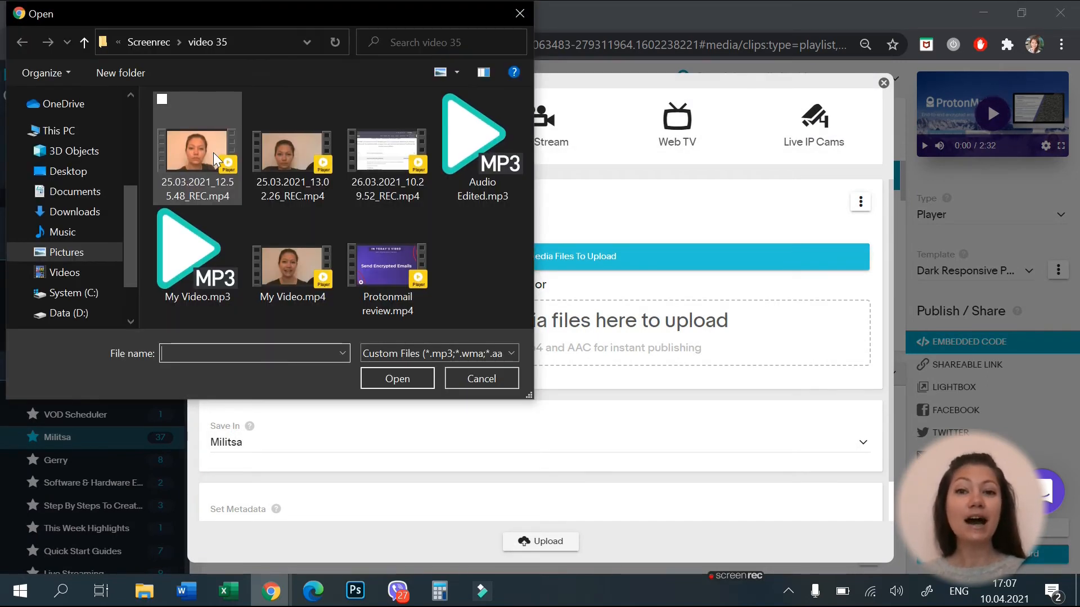
click(386, 269)
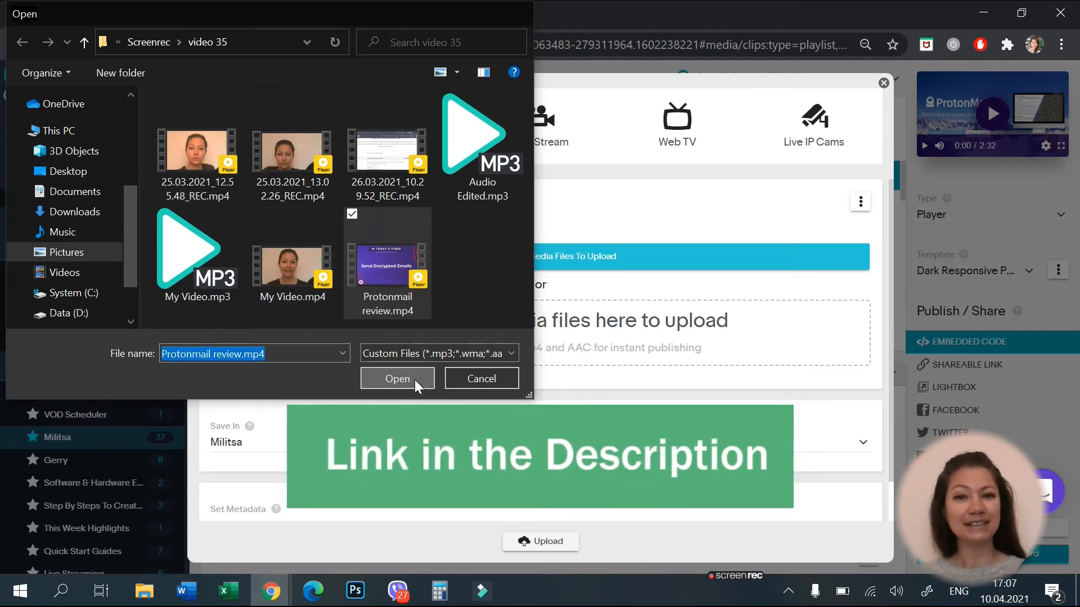
click(397, 378)
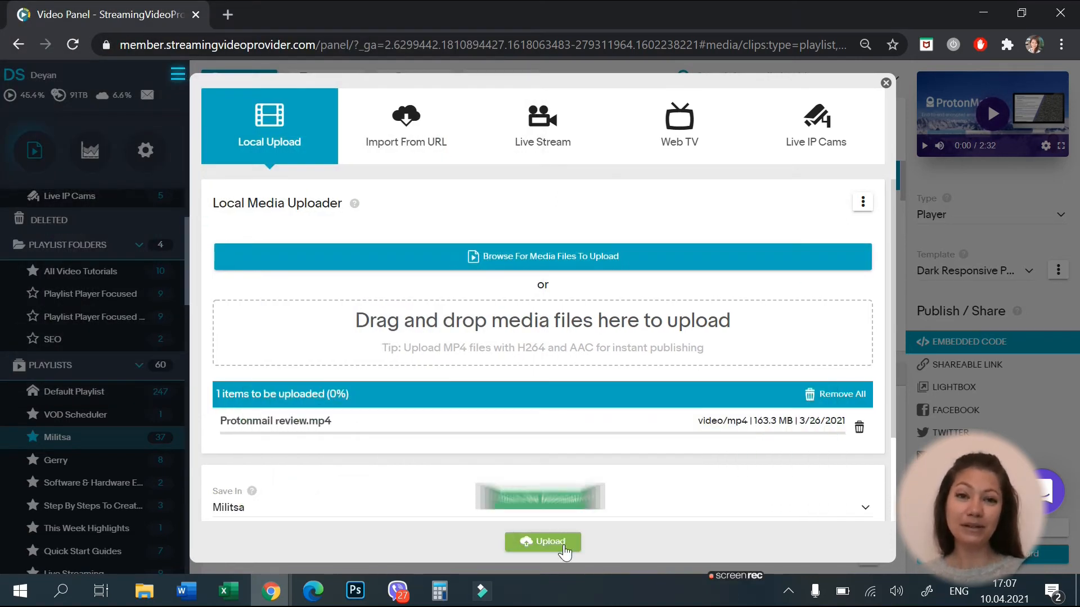
click(543, 542)
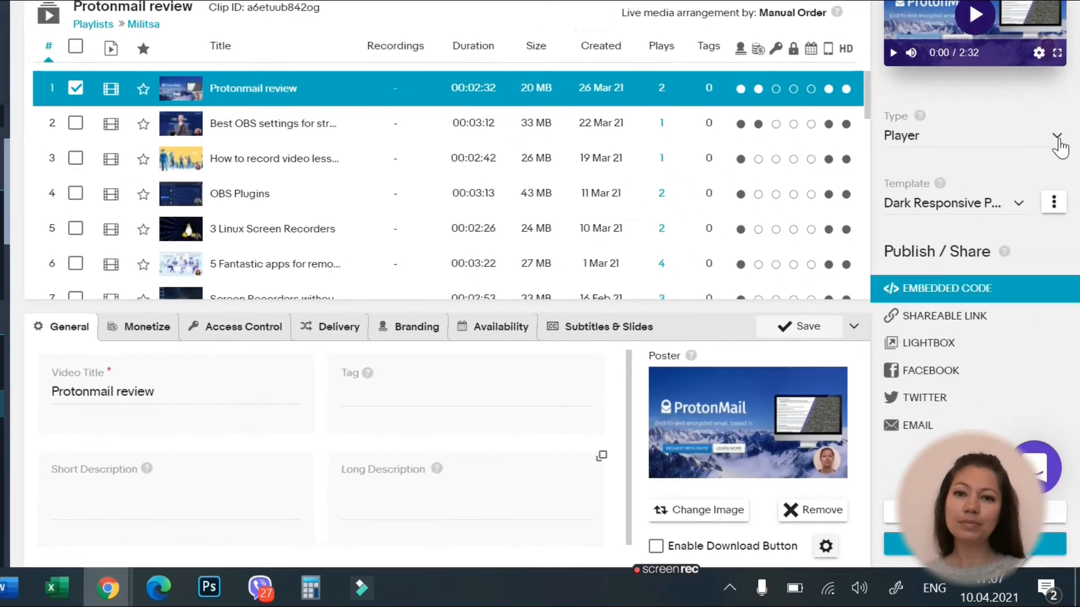
Set the clip's player template to Autoplay Dark Responsive Player and copy its embed code.
click(1058, 135)
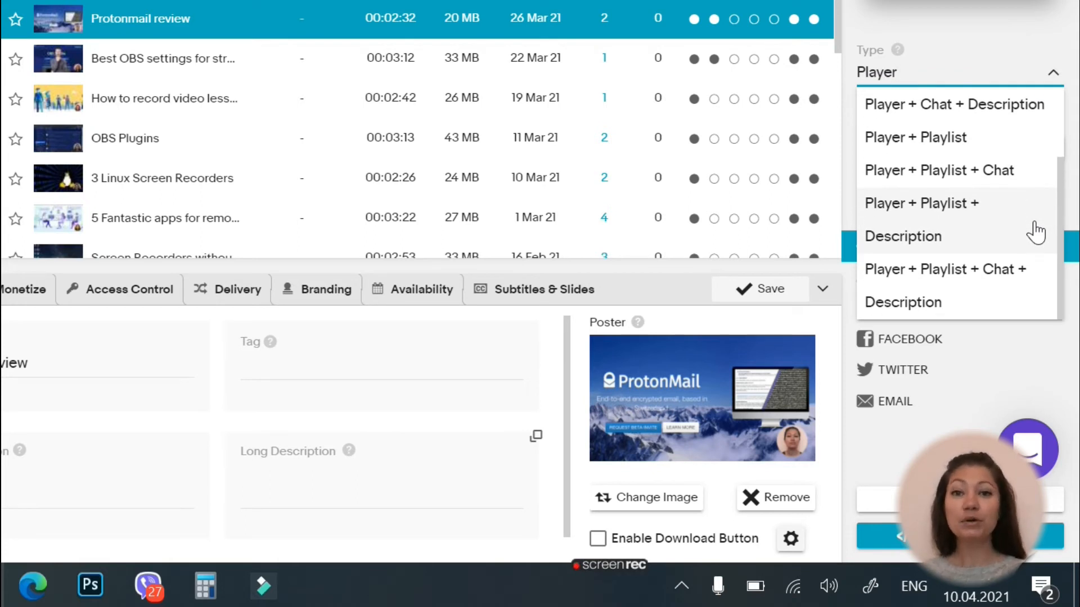
scroll(up, 3)
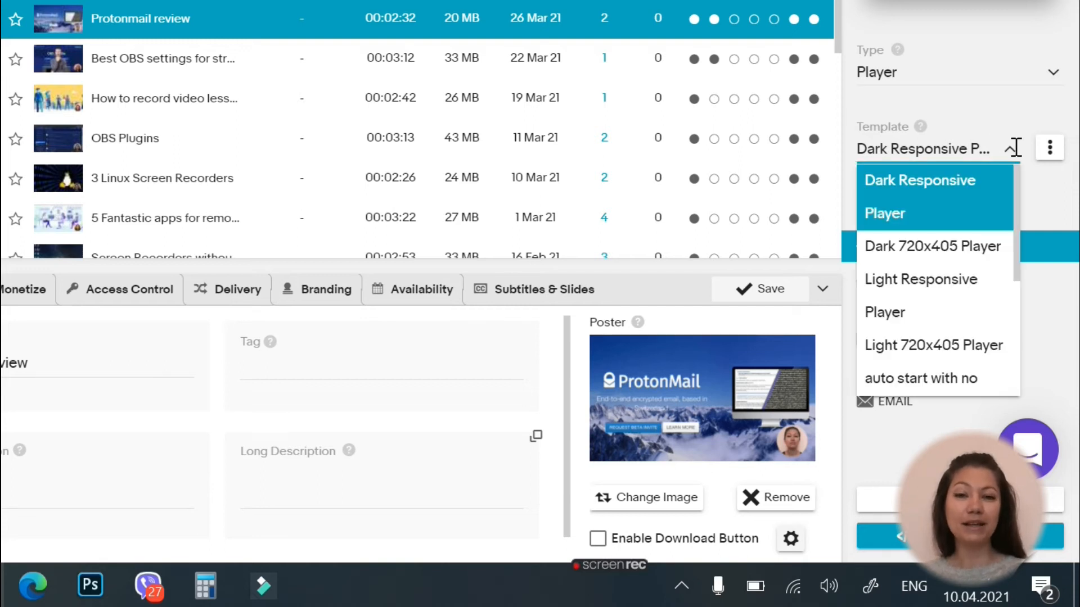
scroll(down, 3)
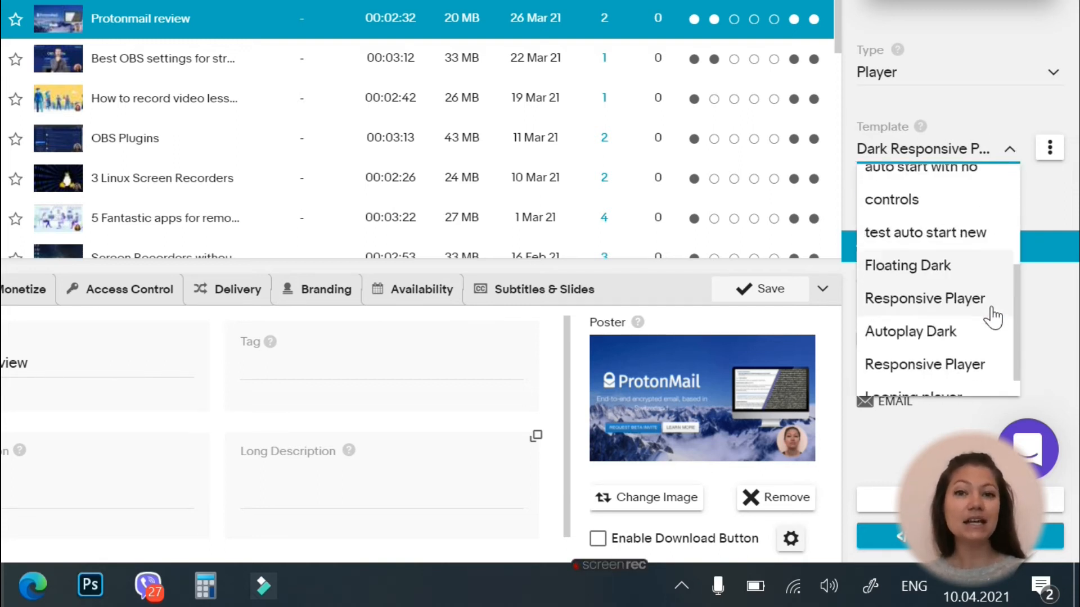
click(911, 332)
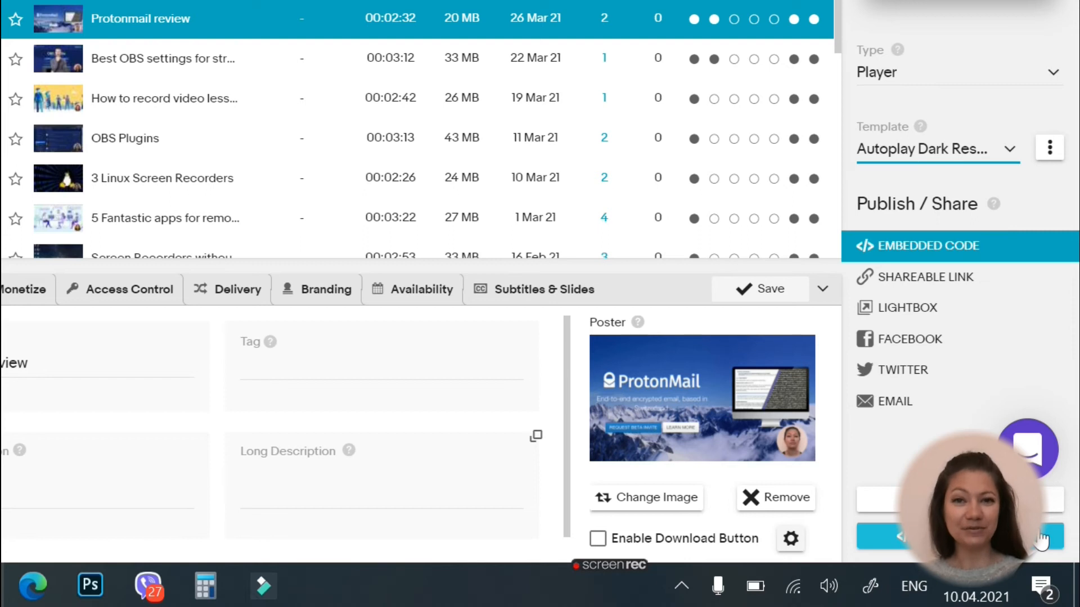
mouse_move(1054, 217)
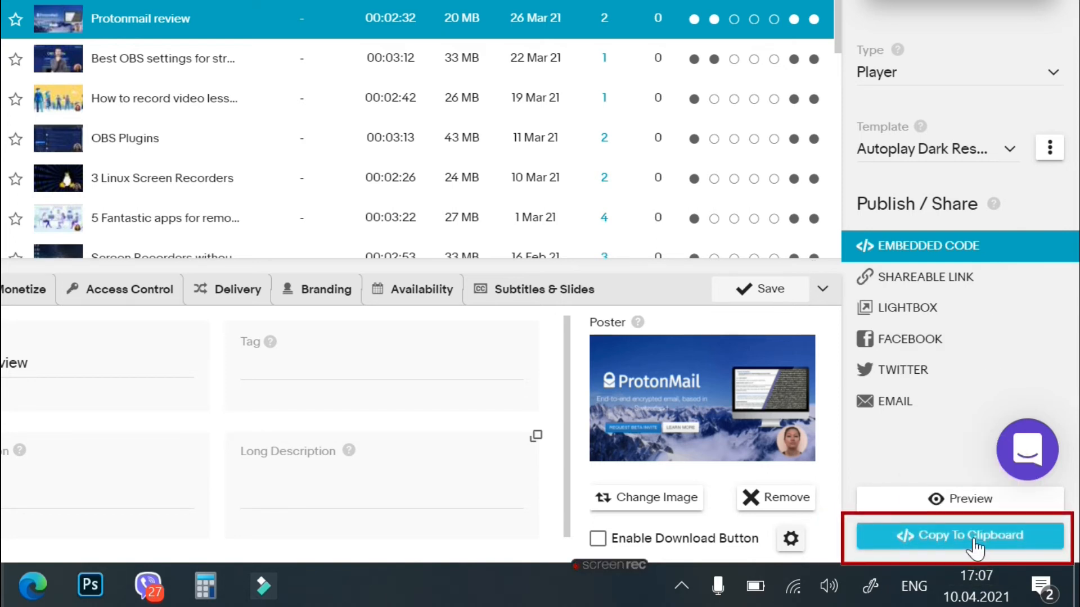
click(957, 535)
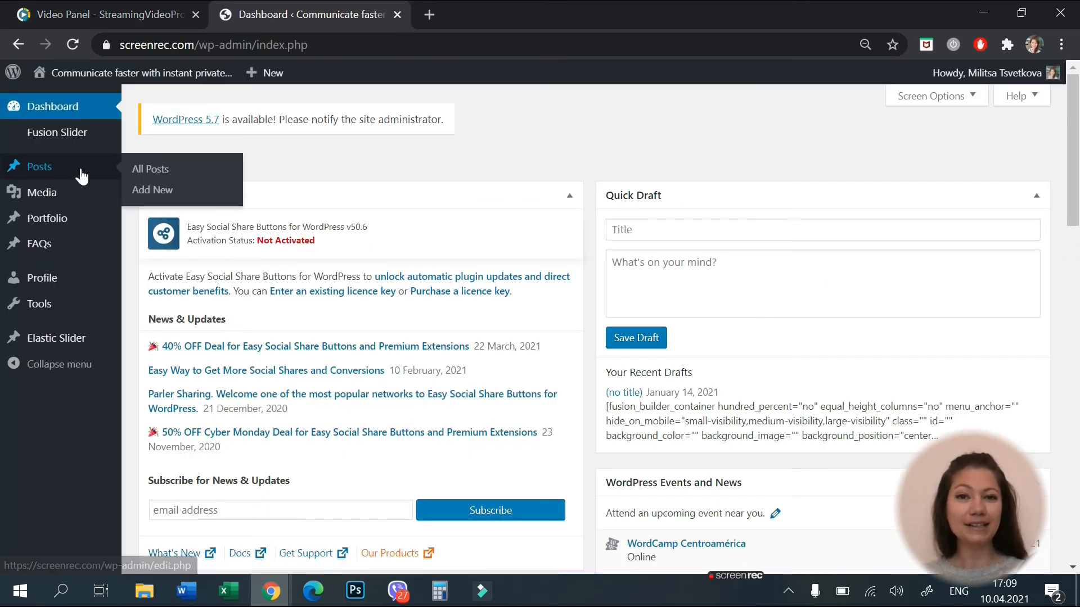
Open the draft post and add a new element to its empty container.
click(150, 168)
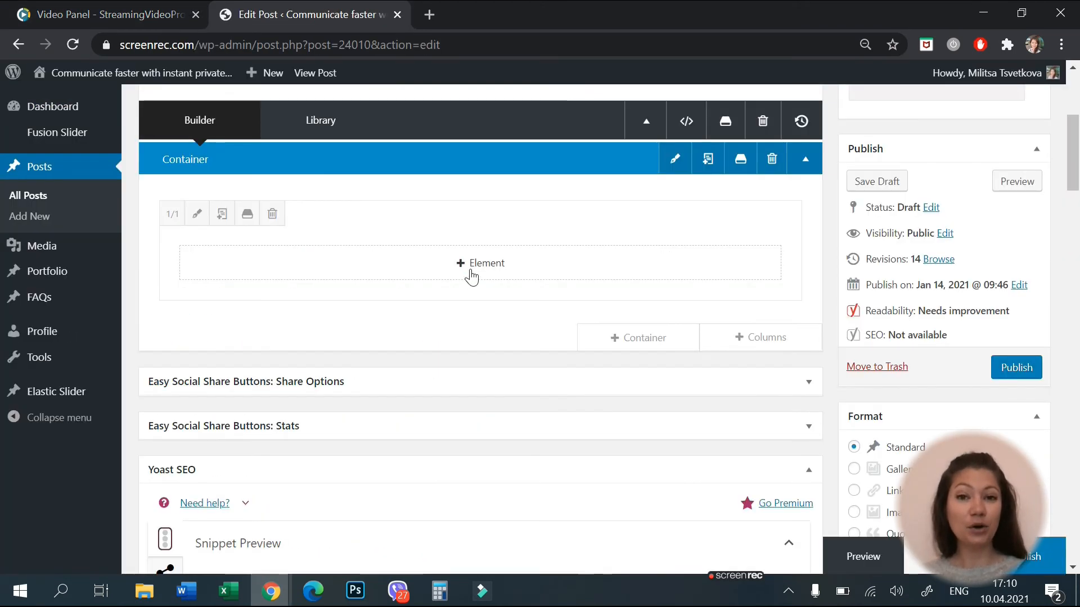
click(479, 264)
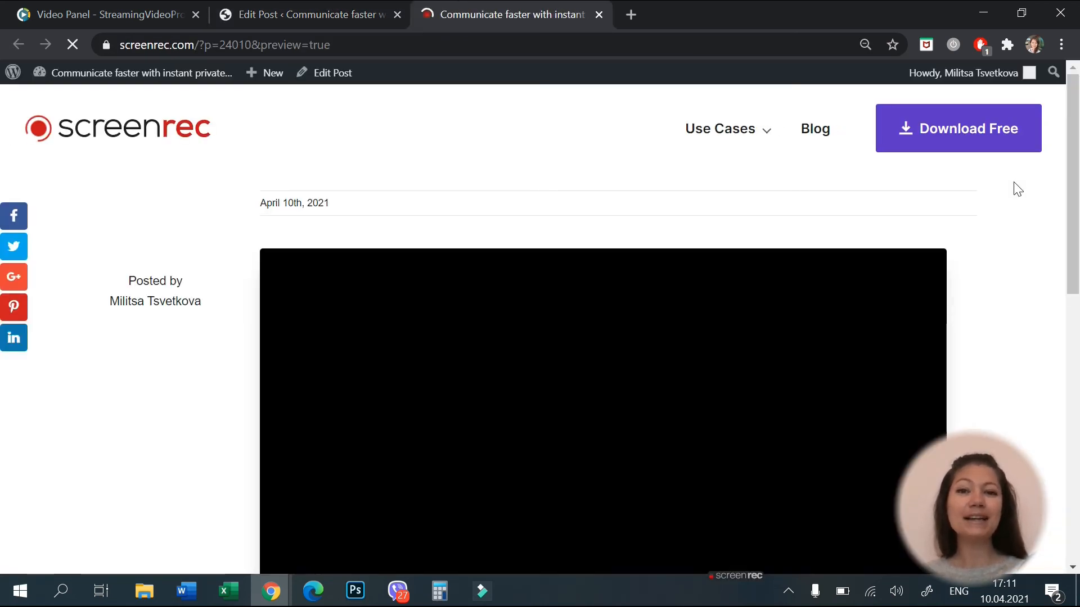
scroll(down, 3)
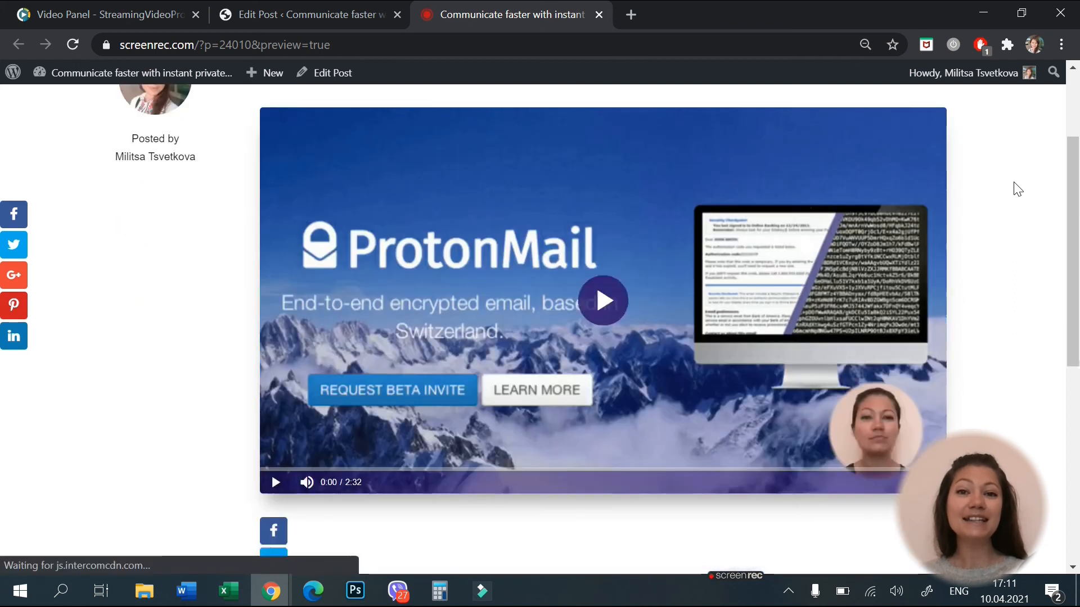
scroll(down, 3)
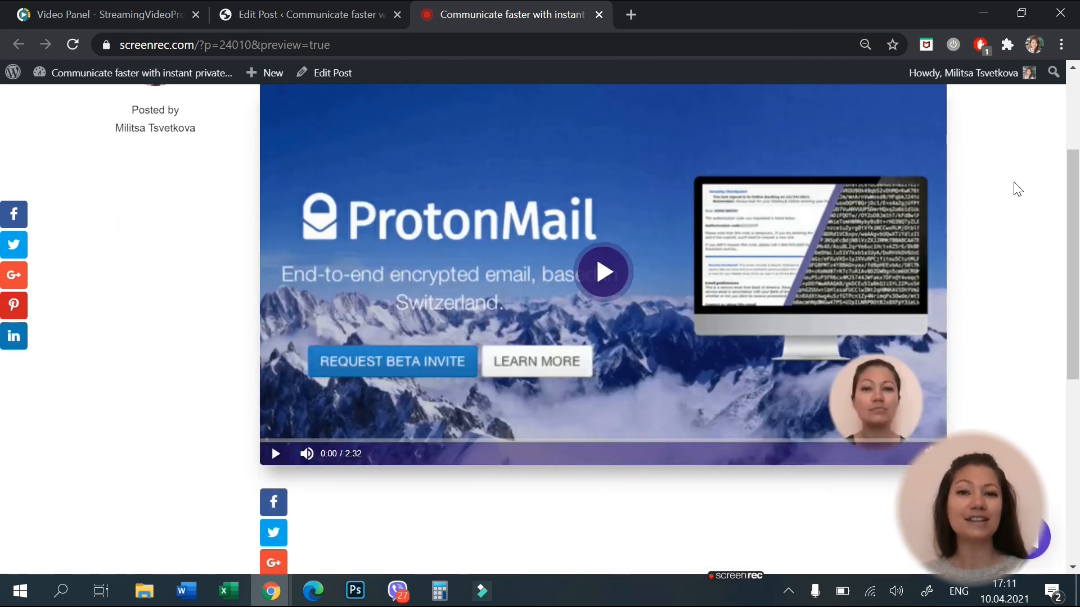
scroll(up, 3)
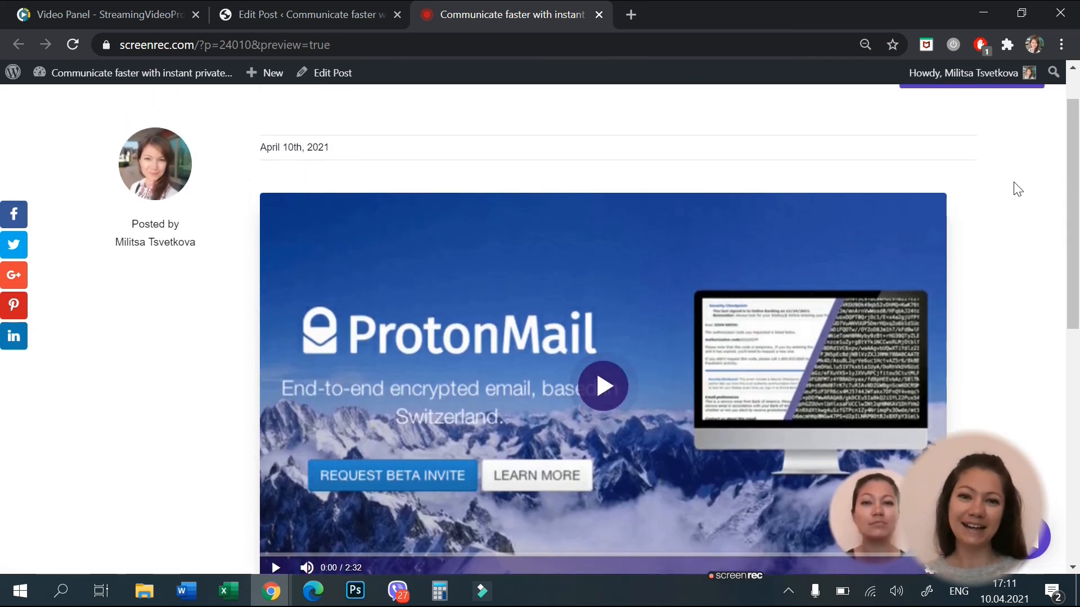